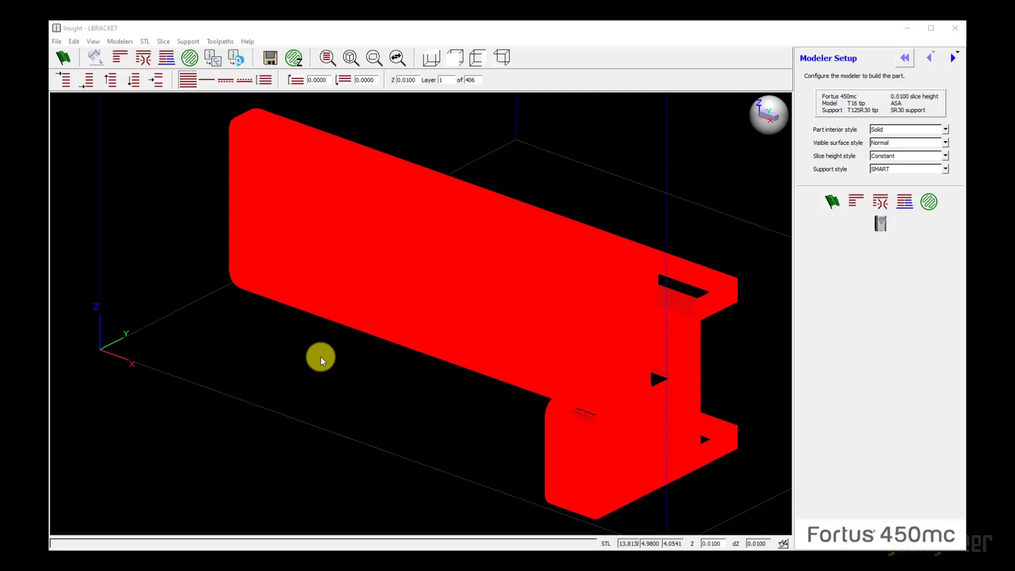
{"action": "mouse_move", "coordinate": [222, 173]}
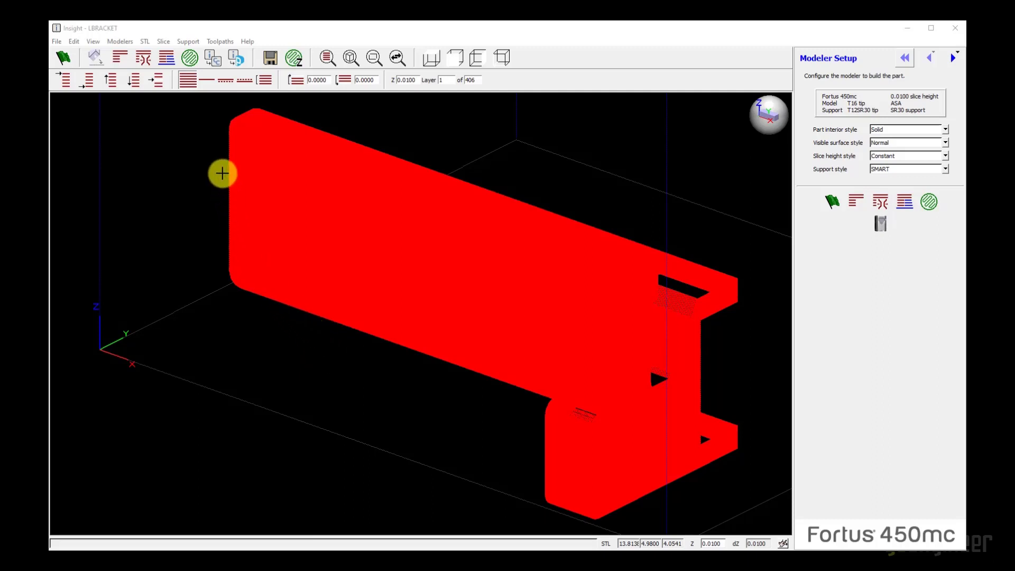
{"action": "mouse_move", "coordinate": [187, 40]}
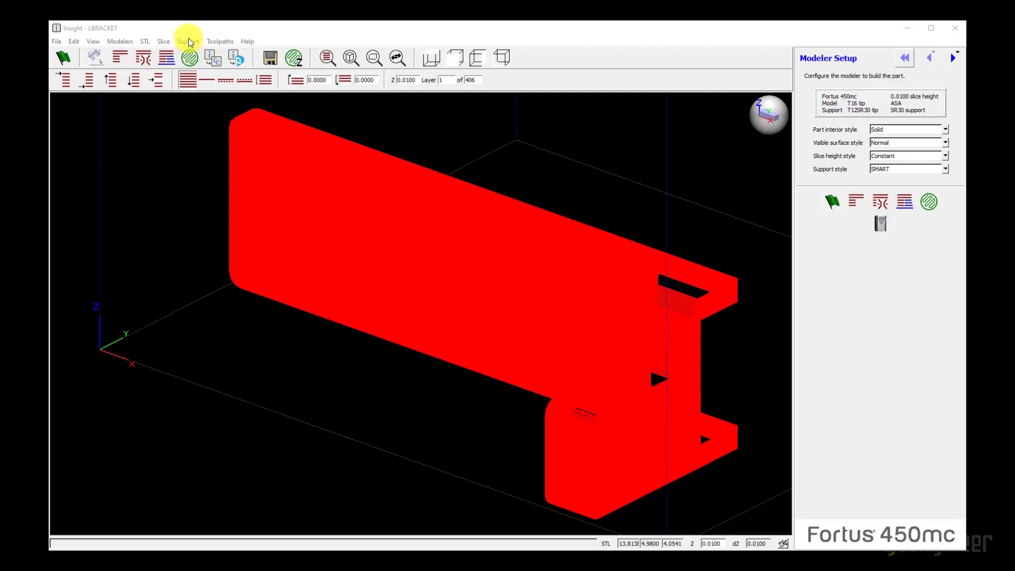
Choose Stabilize wall from the Support menu to show its default settings panel
{"action": "left_click", "coordinate": [187, 41]}
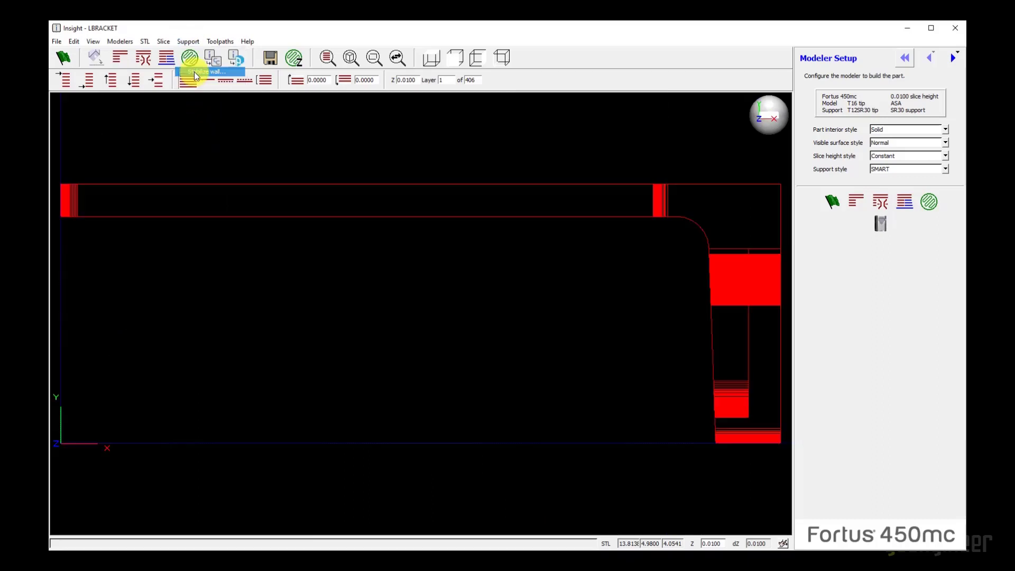
{"action": "left_click", "coordinate": [189, 58]}
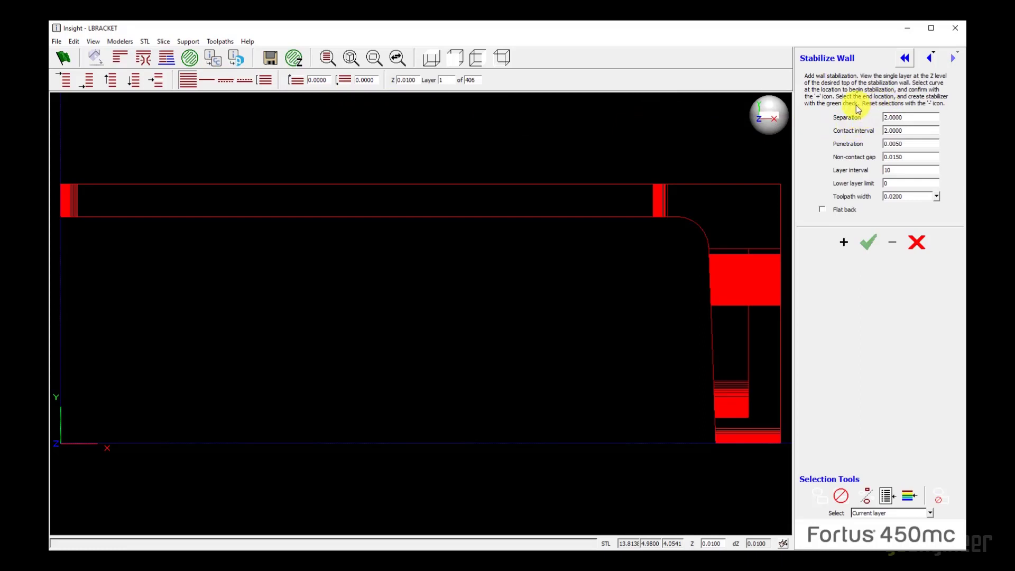
{"action": "mouse_move", "coordinate": [819, 197]}
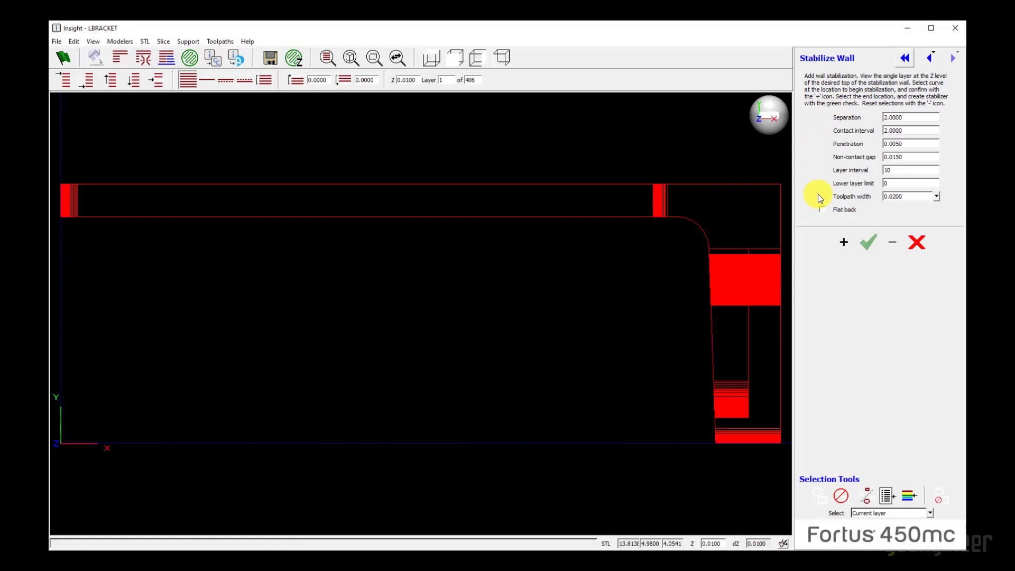
{"action": "mouse_move", "coordinate": [872, 150]}
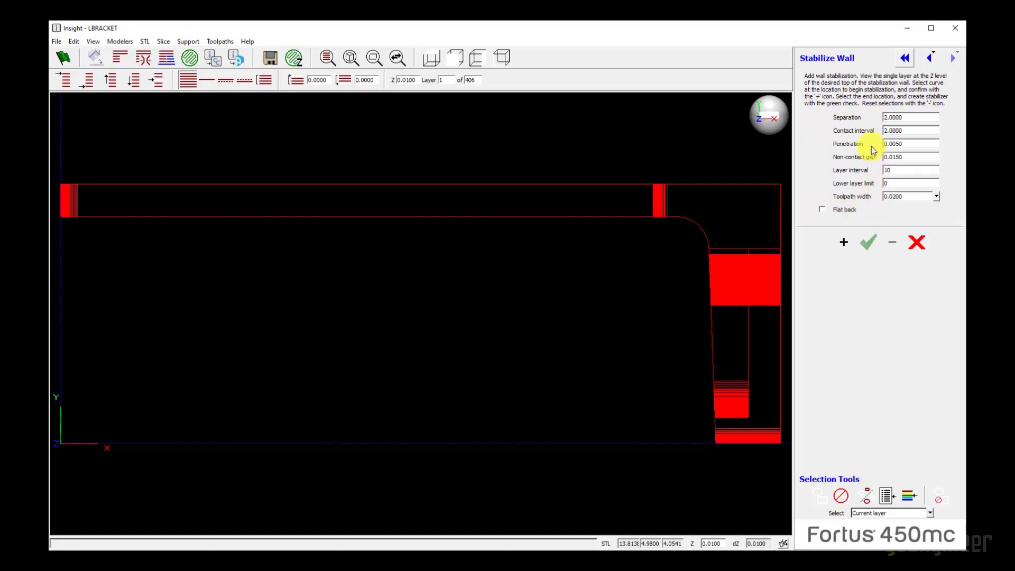
{"action": "mouse_move", "coordinate": [825, 112]}
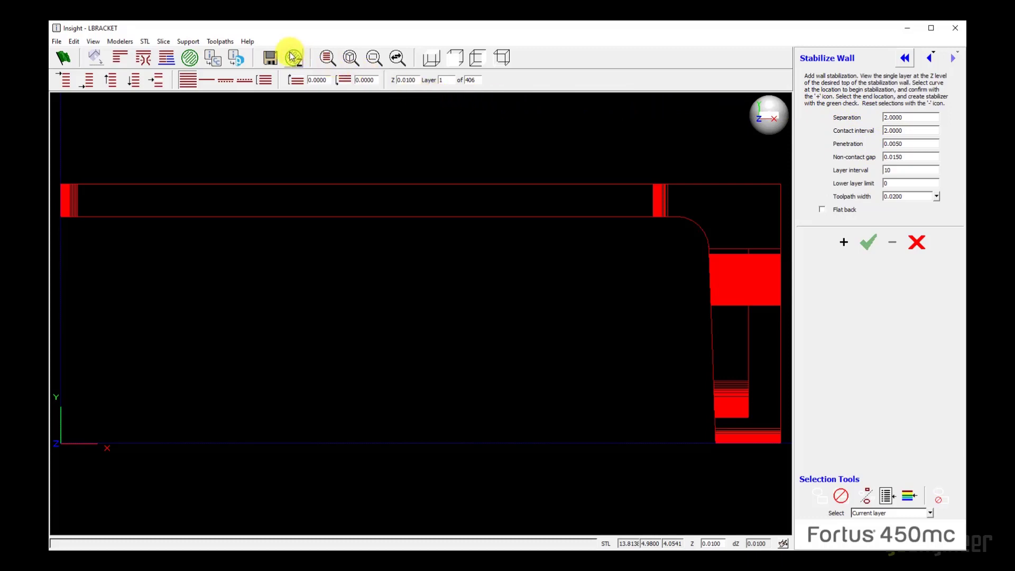
{"action": "left_click", "coordinate": [247, 41]}
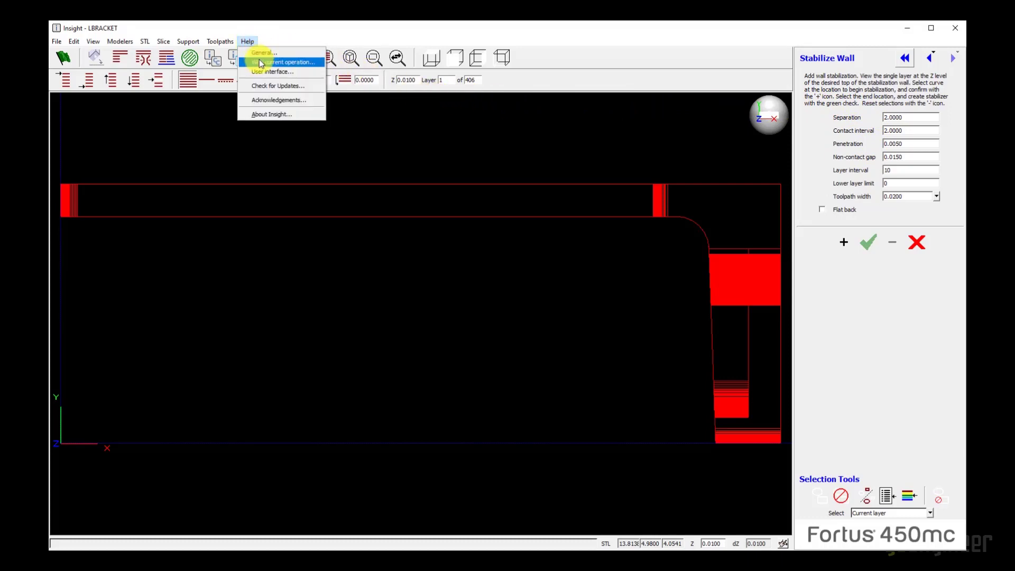
{"action": "left_click", "coordinate": [285, 62]}
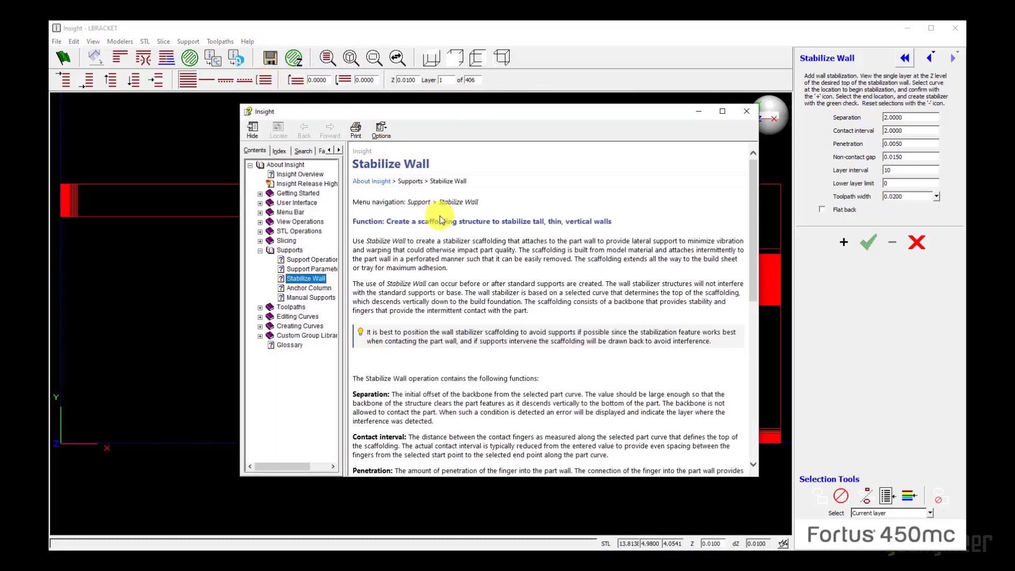
{"action": "scroll", "scroll_direction": "down", "scroll_amount": 3}
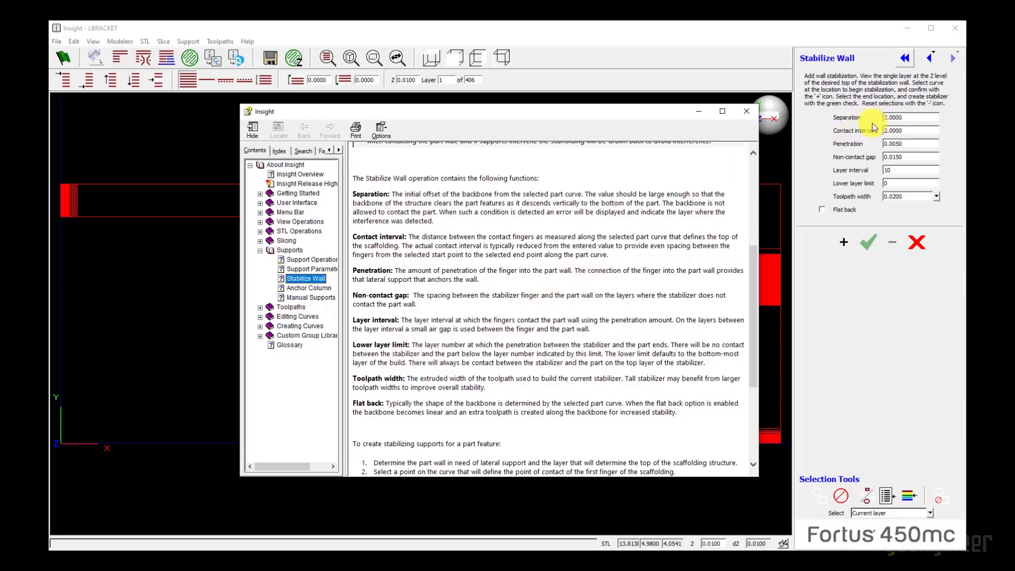
{"action": "left_click", "coordinate": [745, 111]}
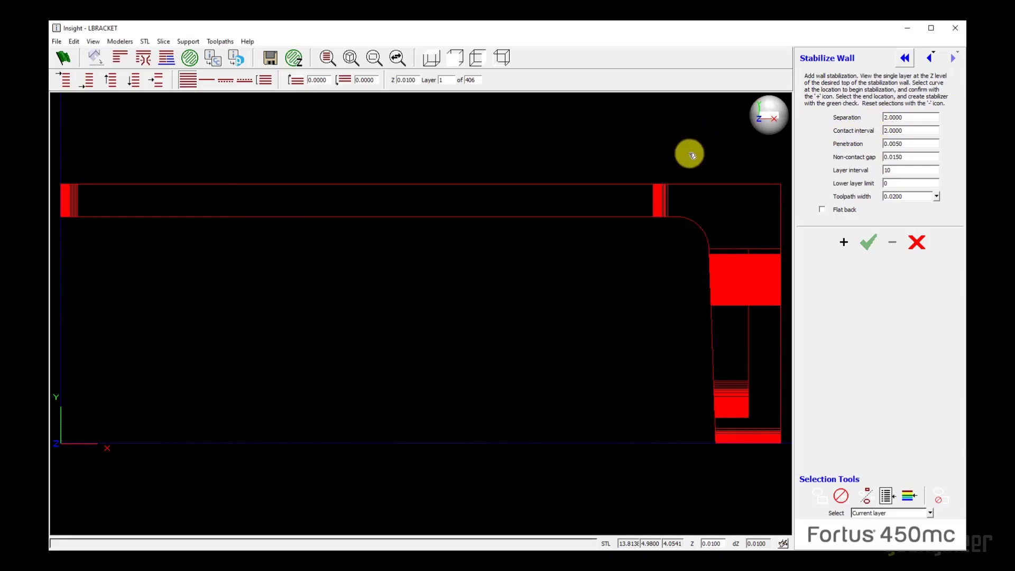
{"action": "mouse_move", "coordinate": [640, 244]}
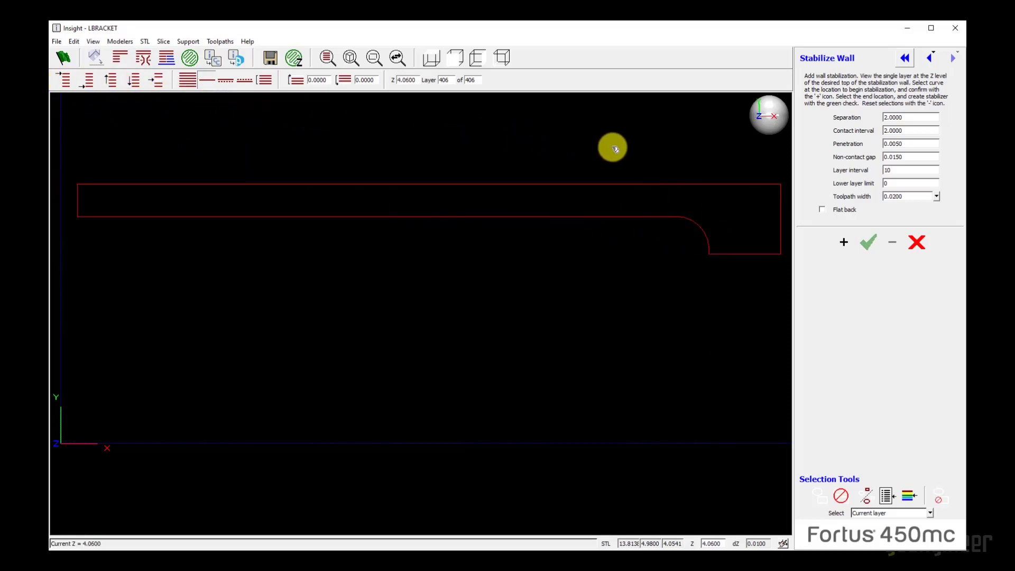
{"action": "mouse_move", "coordinate": [597, 183]}
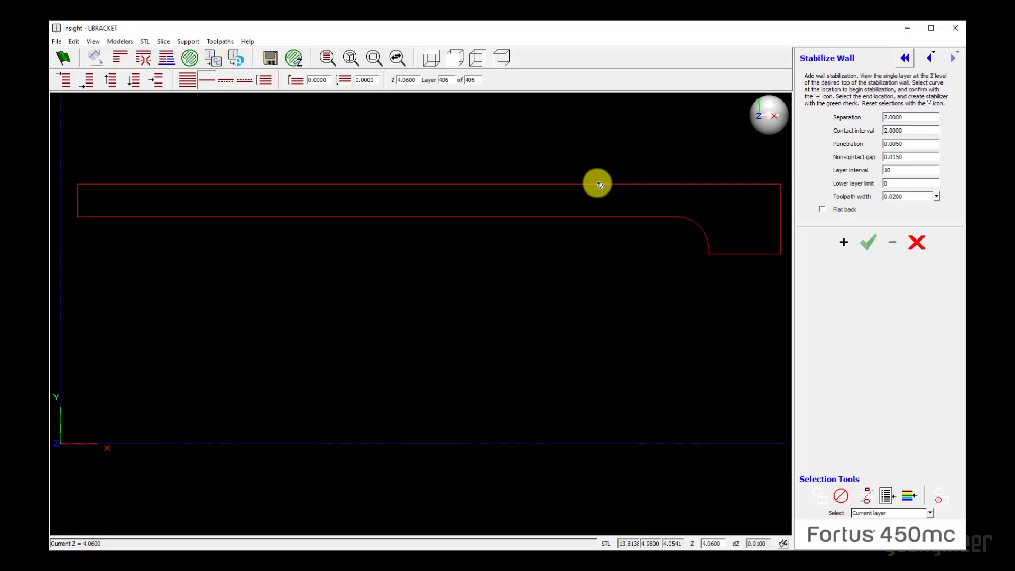
{"action": "mouse_move", "coordinate": [585, 187]}
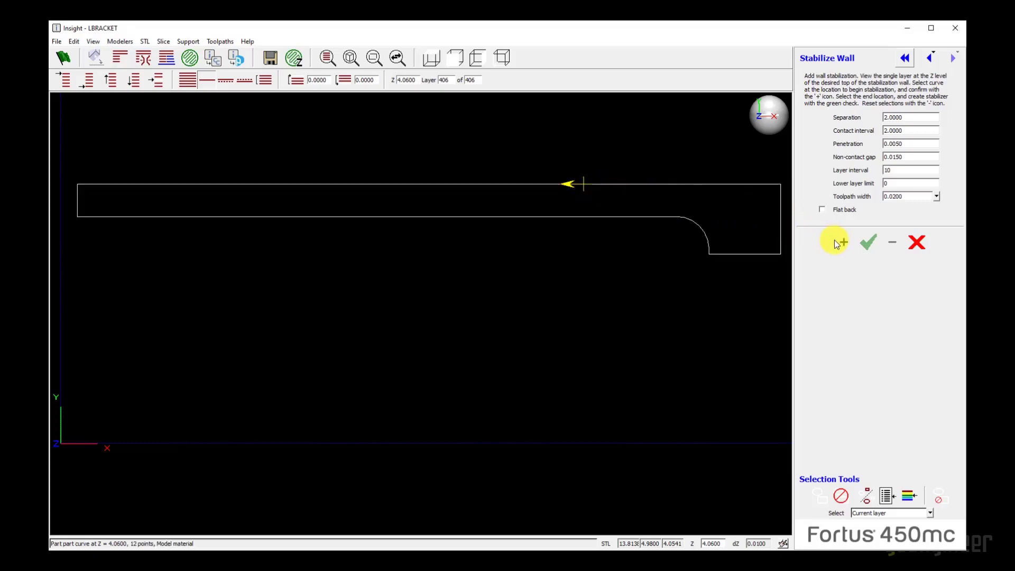
Confirm the stabilizer's start point on the top-layer wall curve to preview its fingers
{"action": "left_click", "coordinate": [842, 241]}
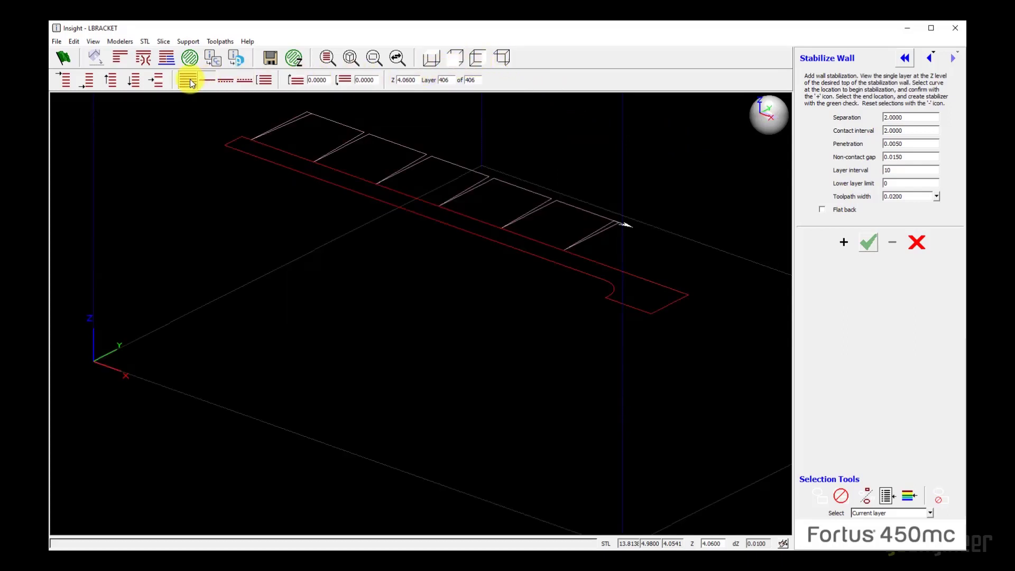
{"action": "left_click", "coordinate": [188, 80]}
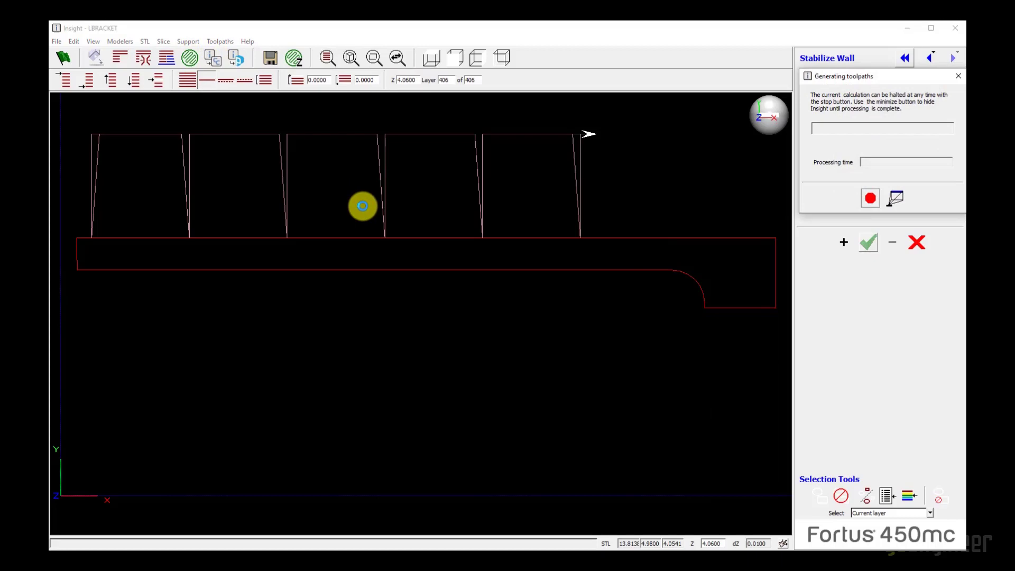
{"action": "mouse_move", "coordinate": [385, 228]}
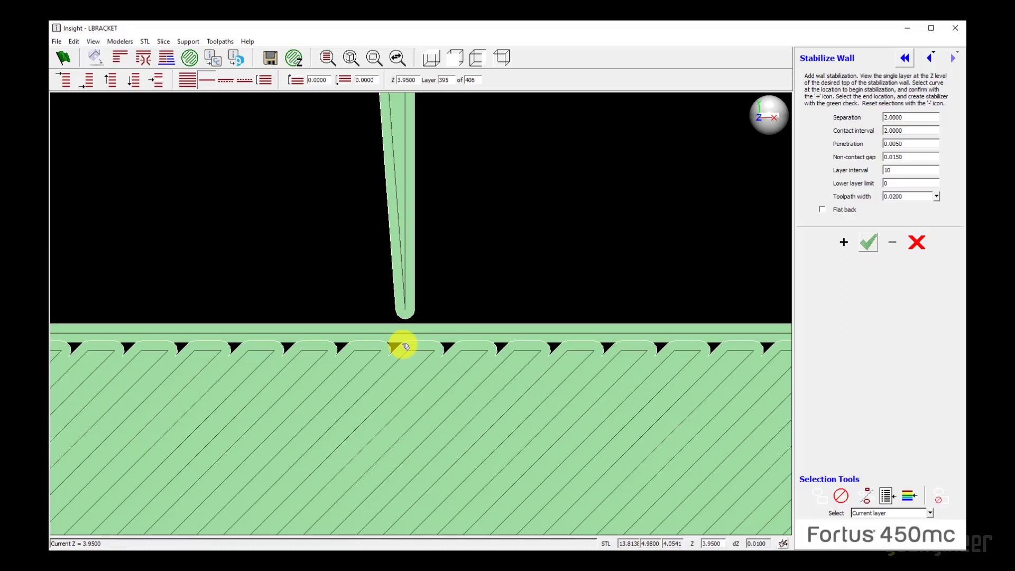
{"action": "mouse_move", "coordinate": [371, 173]}
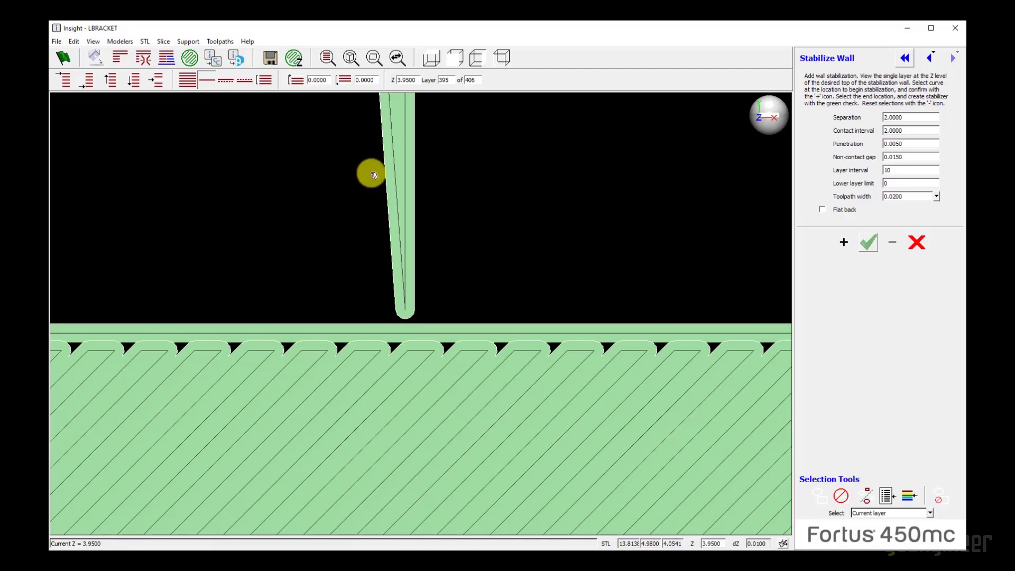
View the bracket and its generated stabilizer wall scaffolding in 3D
{"action": "left_click", "coordinate": [427, 57]}
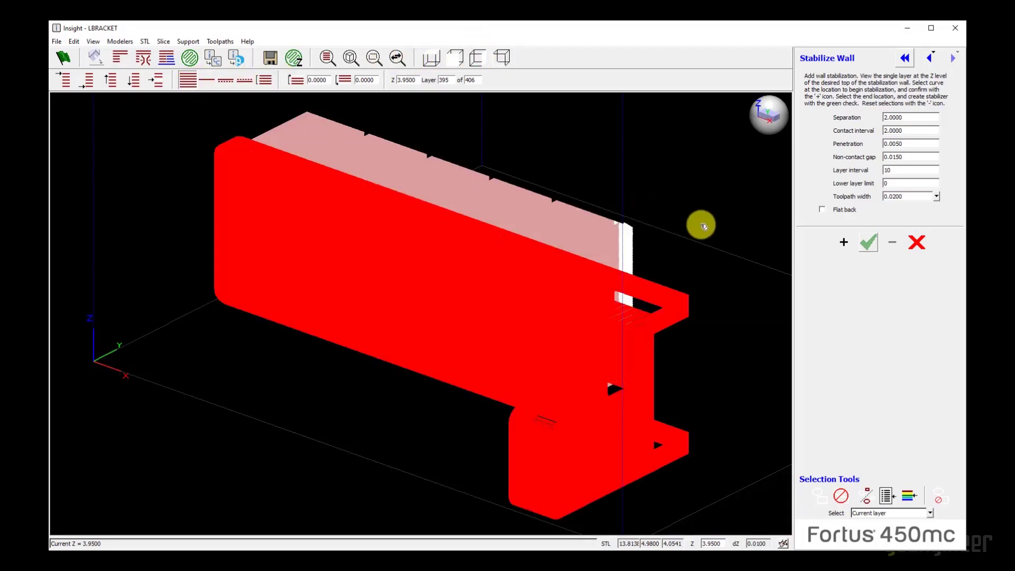
{"action": "mouse_move", "coordinate": [709, 279]}
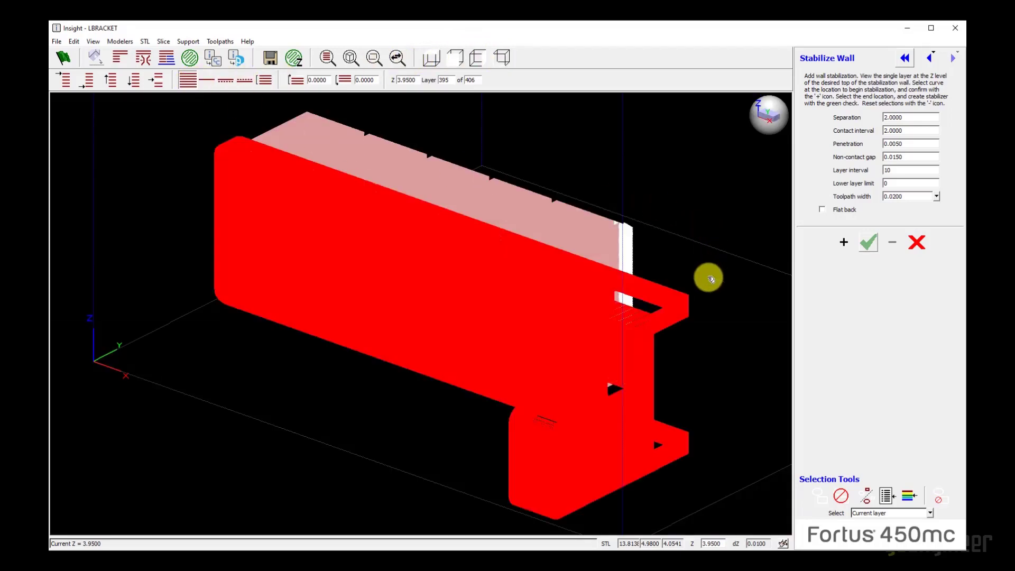
{"action": "mouse_move", "coordinate": [707, 354]}
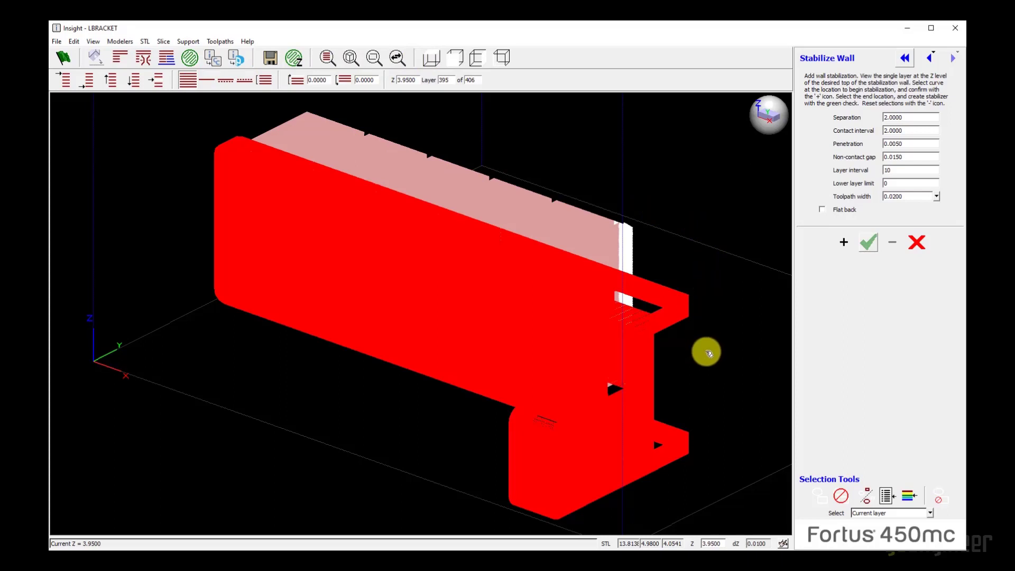
{"action": "mouse_move", "coordinate": [487, 444]}
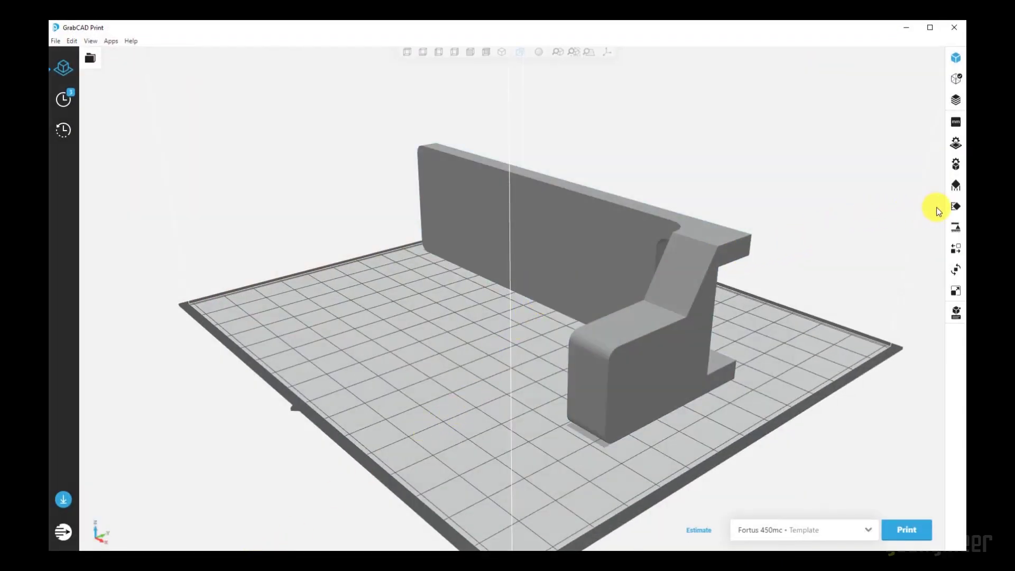
{"action": "mouse_move", "coordinate": [956, 207]}
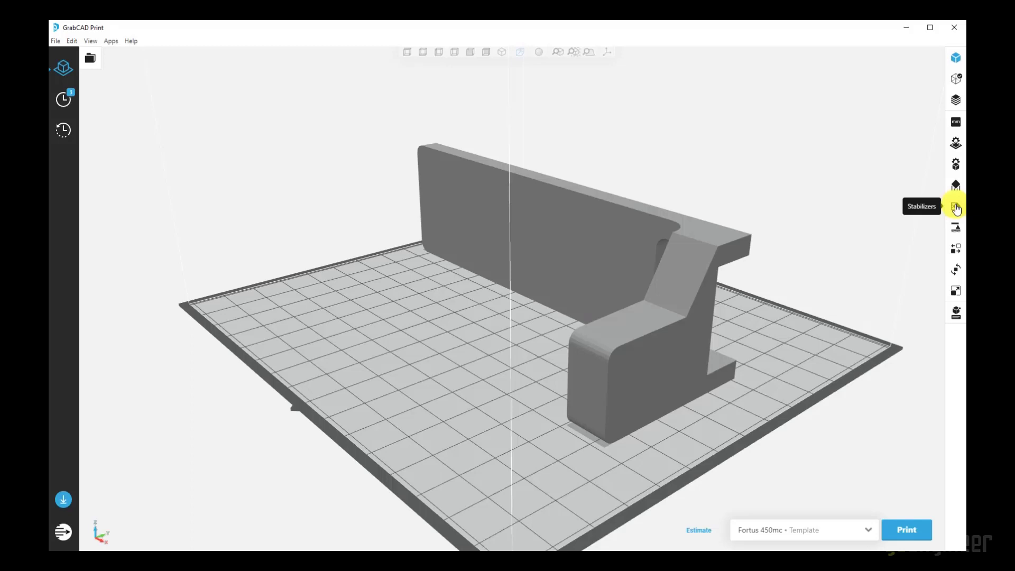
Open the Stabilizers settings panel from the right toolbar
{"action": "left_click", "coordinate": [955, 207]}
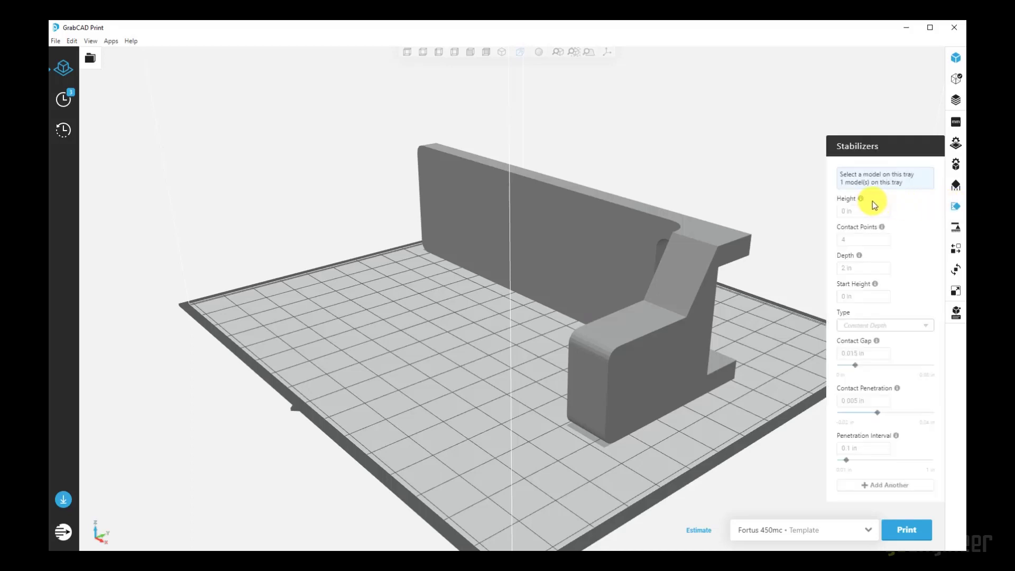
{"action": "mouse_move", "coordinate": [862, 202]}
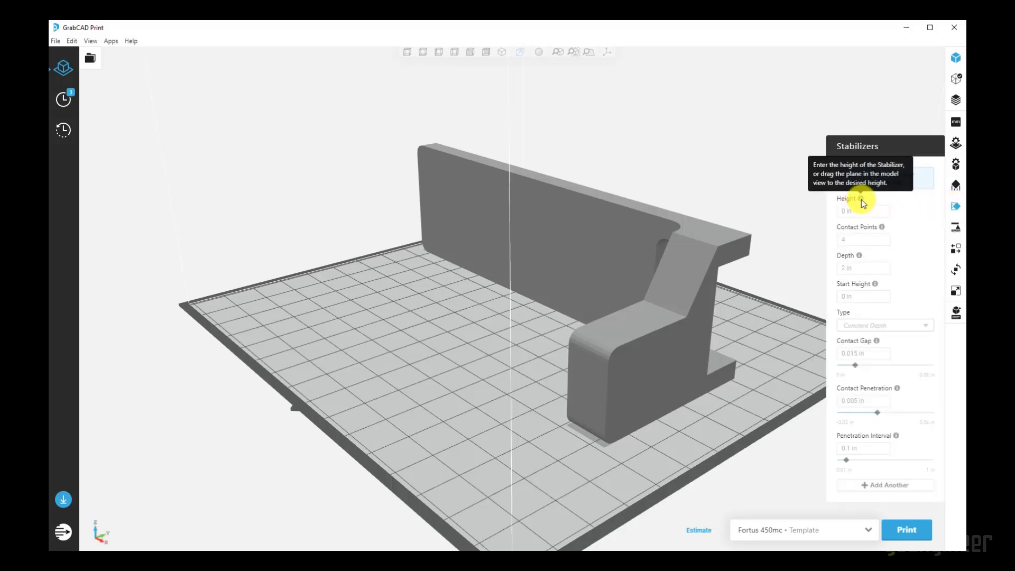
{"action": "mouse_move", "coordinate": [885, 231]}
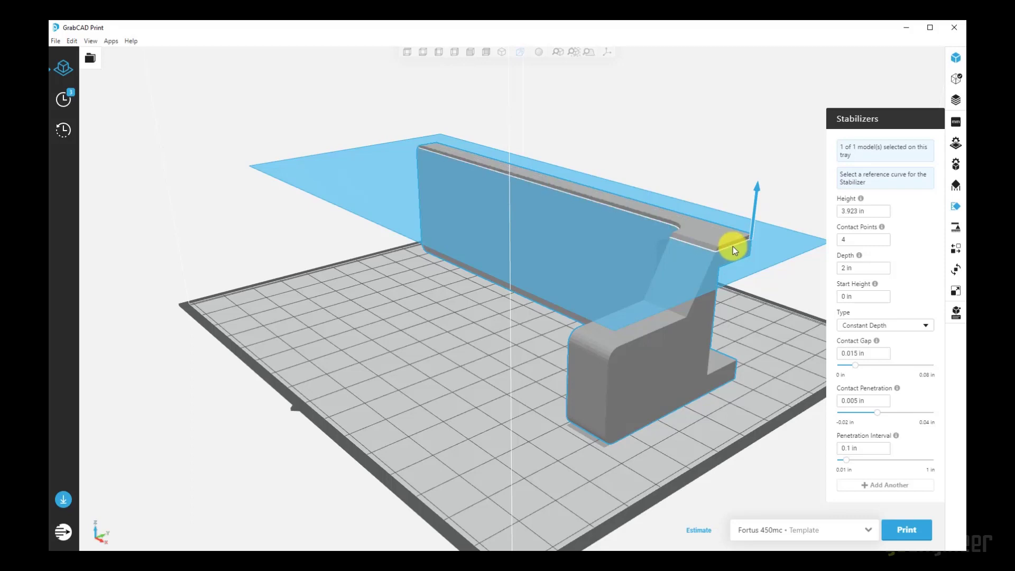
Pick the wall's top edge as reference curve and orbit to inspect the stabilizer from behind
{"action": "left_click", "coordinate": [732, 246]}
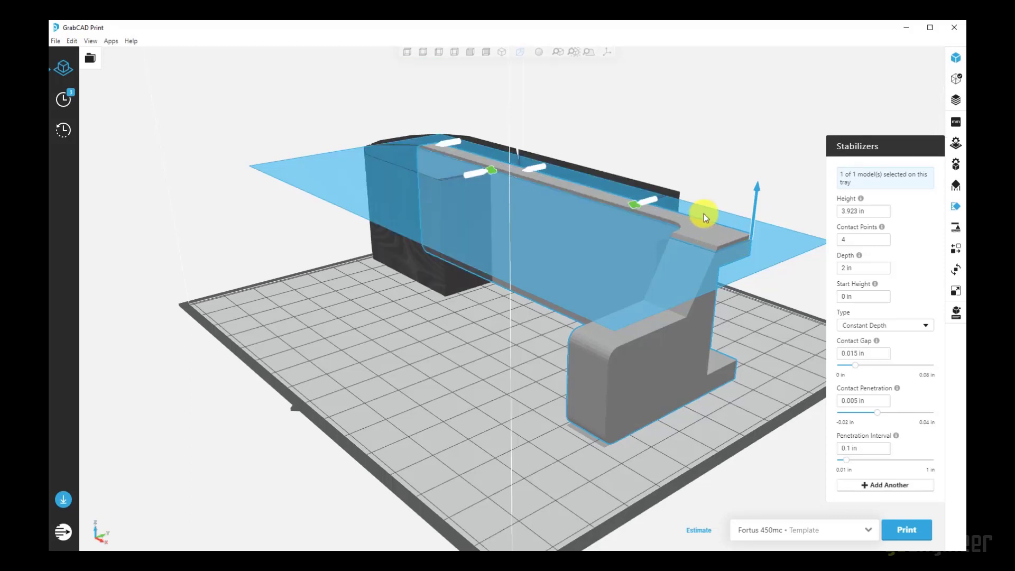
{"action": "left_click_drag", "start_coordinate": [702, 217], "coordinate": [695, 233]}
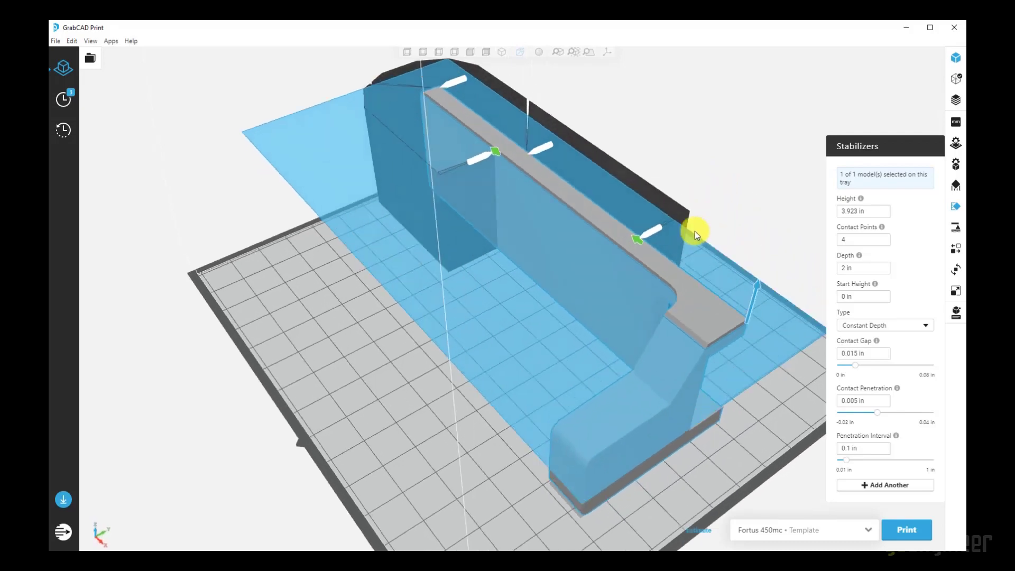
{"action": "left_click_drag", "start_coordinate": [695, 233], "coordinate": [470, 245]}
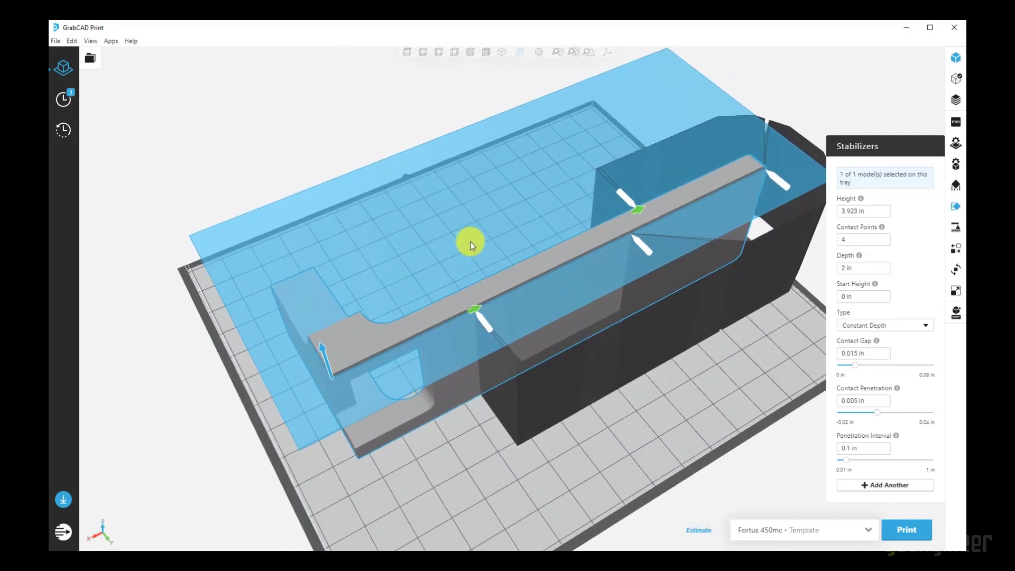